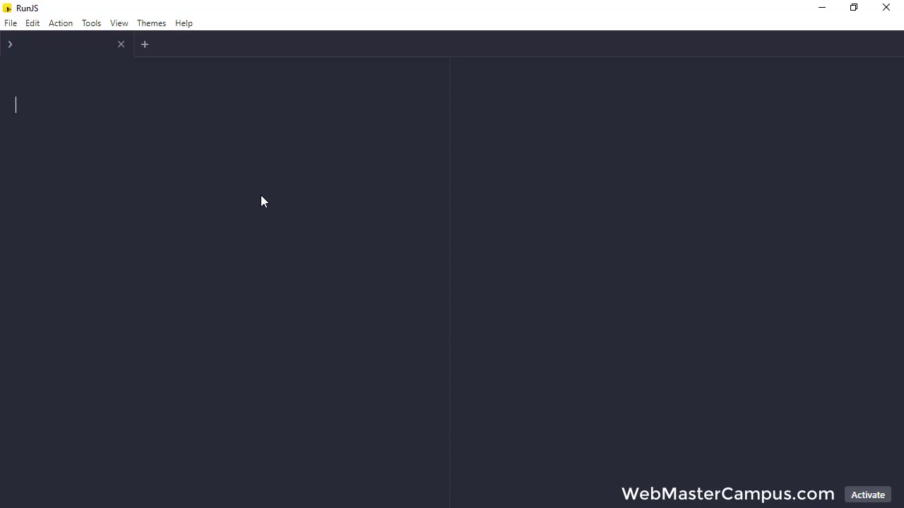
- Define var message holding "Javascript Sorting Numbers and String Using Sort Method" and log it
text(va)
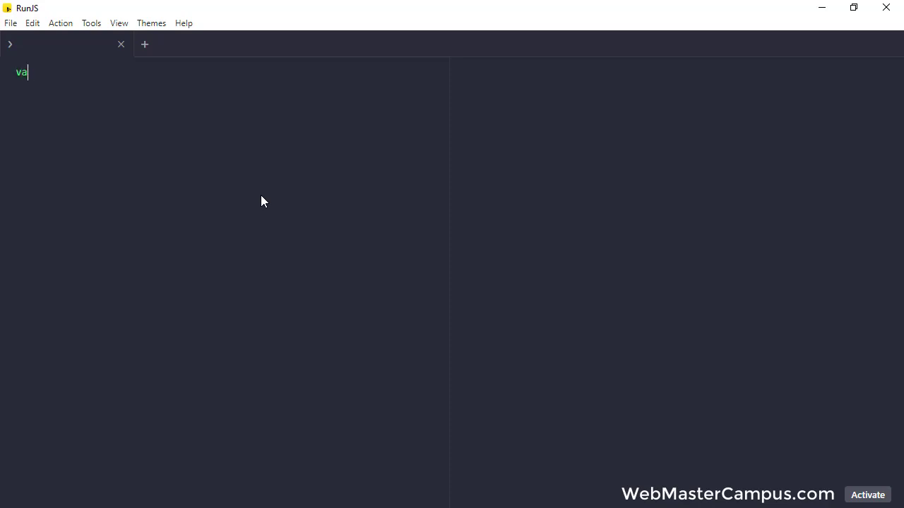
text(r message)
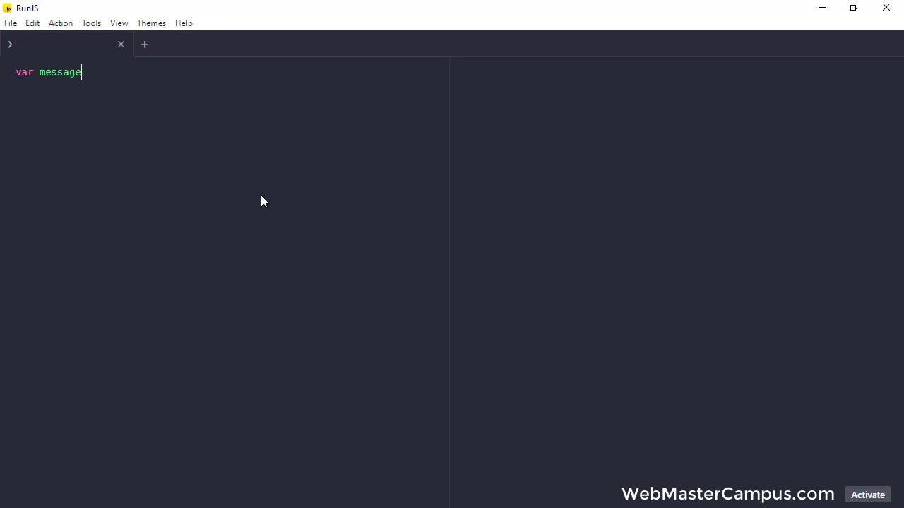
text(= "")
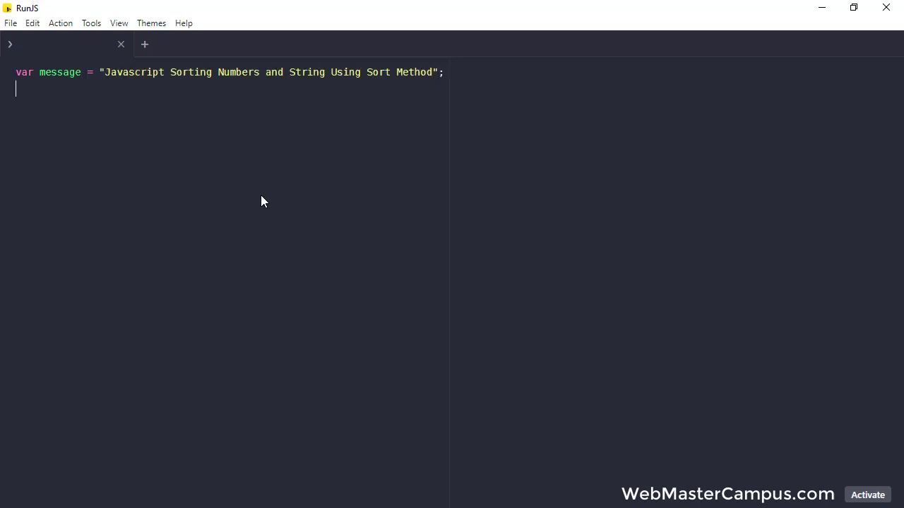
text(console.log)
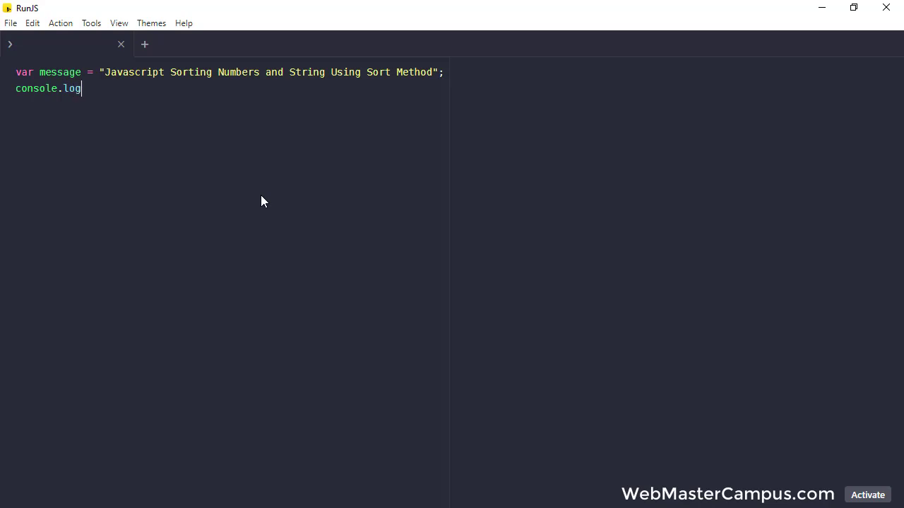
text((message);)
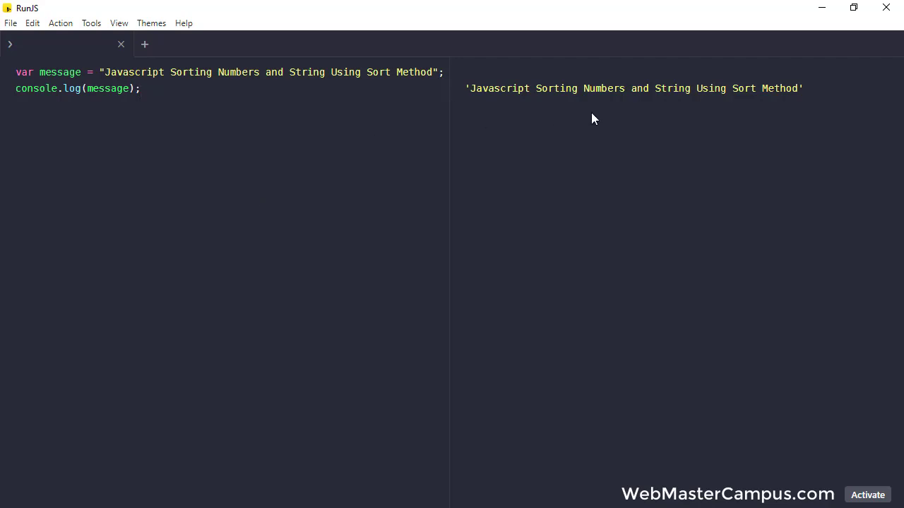
mouse_move(279, 193)
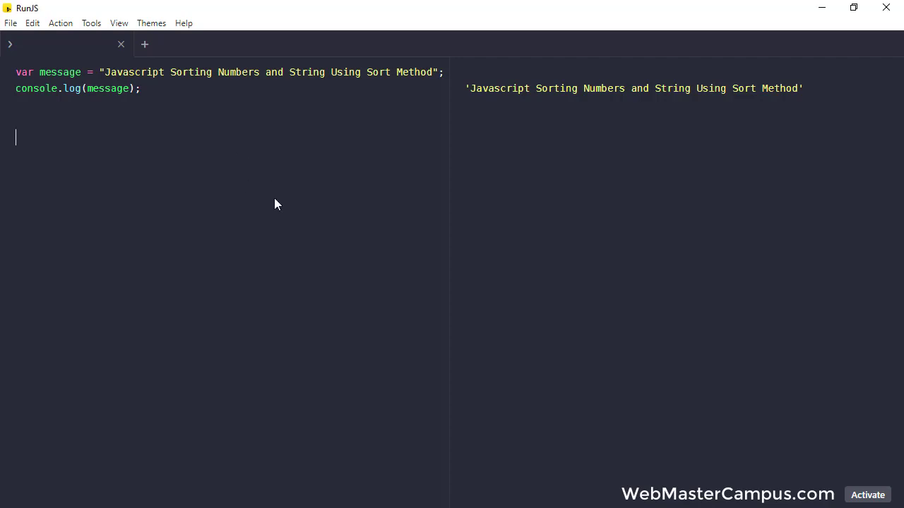
- Add a letters array ["w","z","b","a","e","g","j","i","s"], call letters.sort(), and log letters
text(var letters = ["w", "z", "b", "a", "e", "g", "j", "i", "s"];)
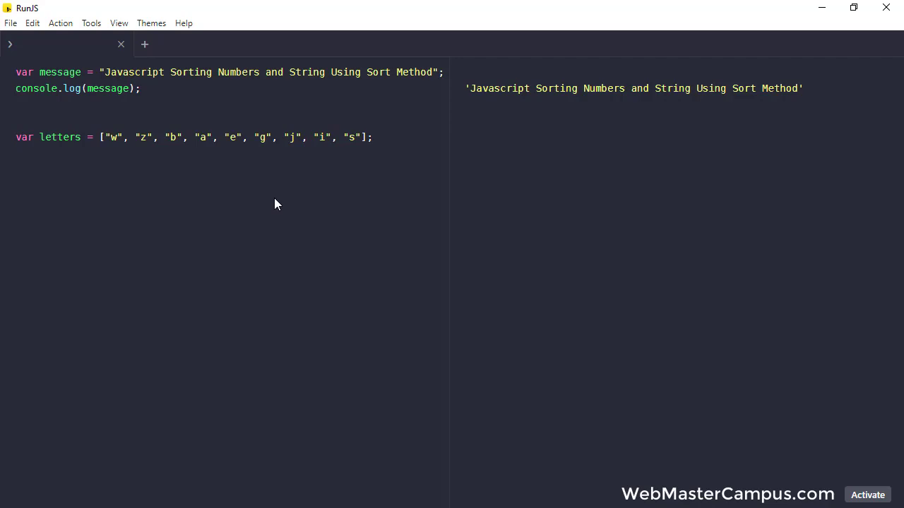
text(les)
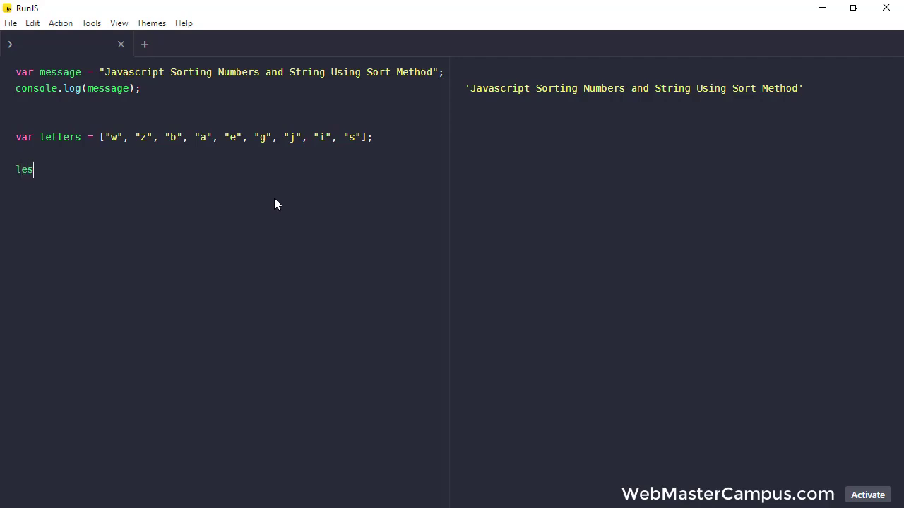
text(letters.s)
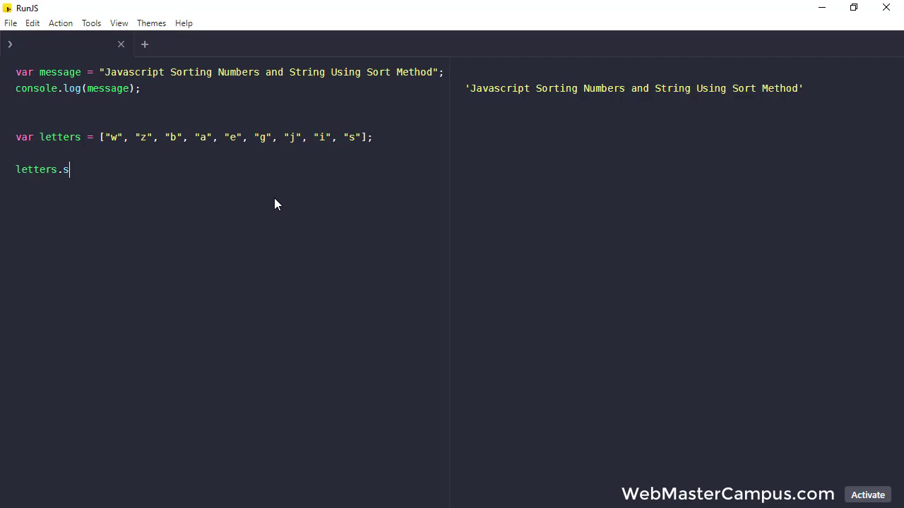
text(ort();)
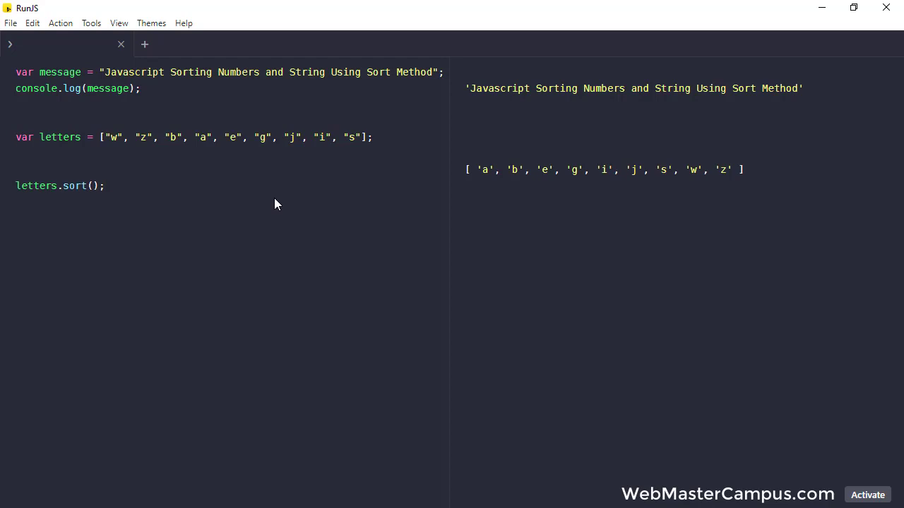
text(console.log())
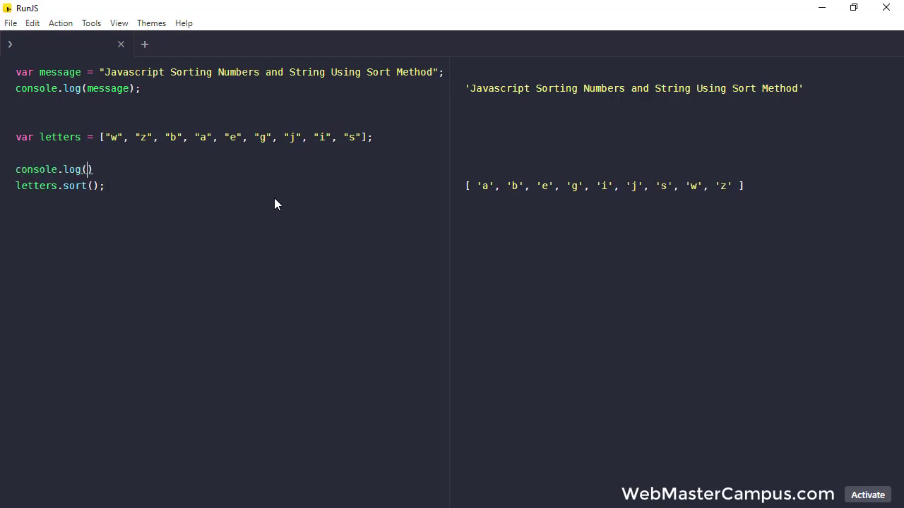
text(letters)
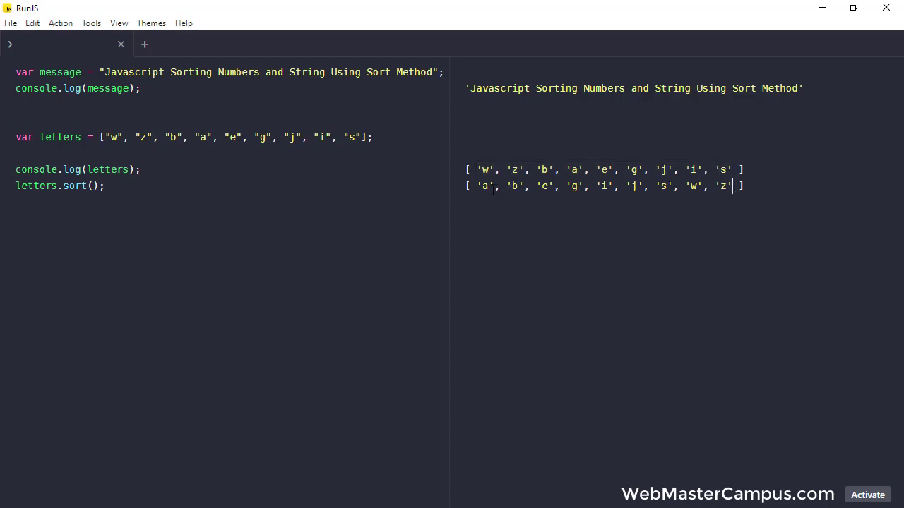
mouse_move(580, 251)
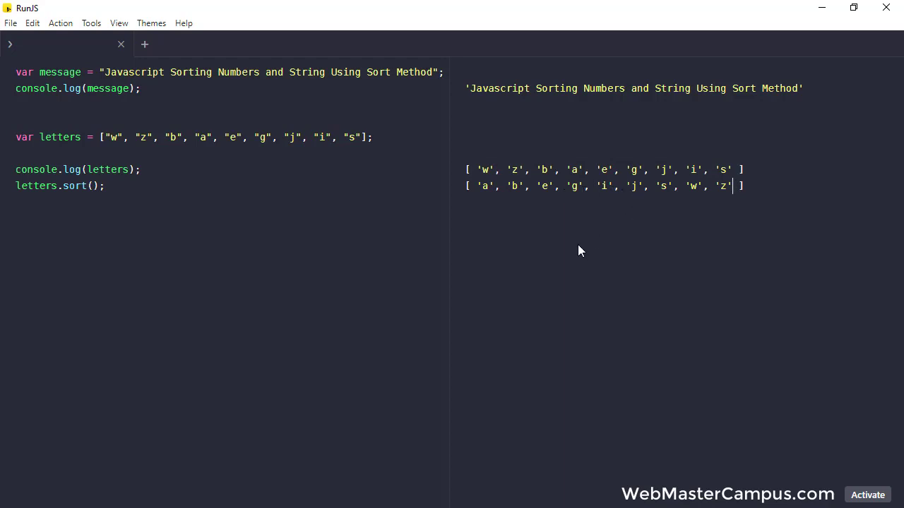
mouse_move(286, 236)
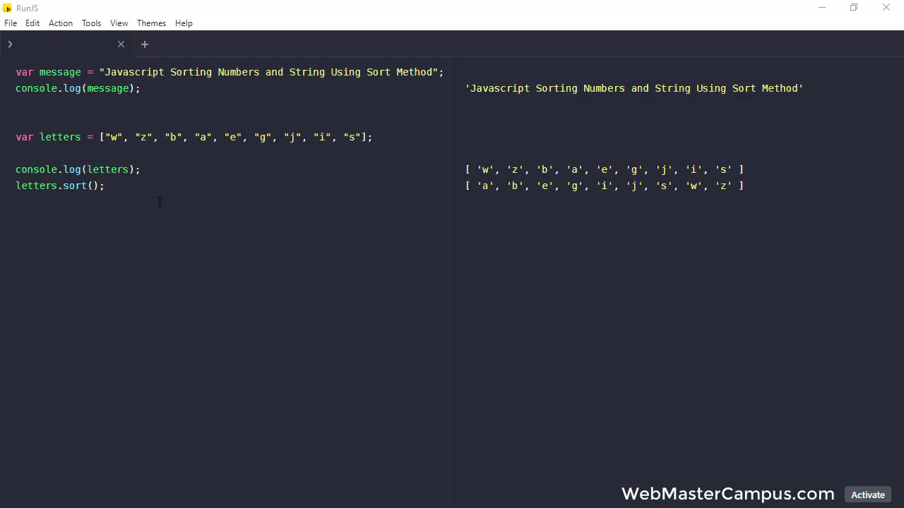
- Replace the single letters with words web, zebra, baby, aero, egg, girl, joker, innocent, sir
triple_click(191, 137)
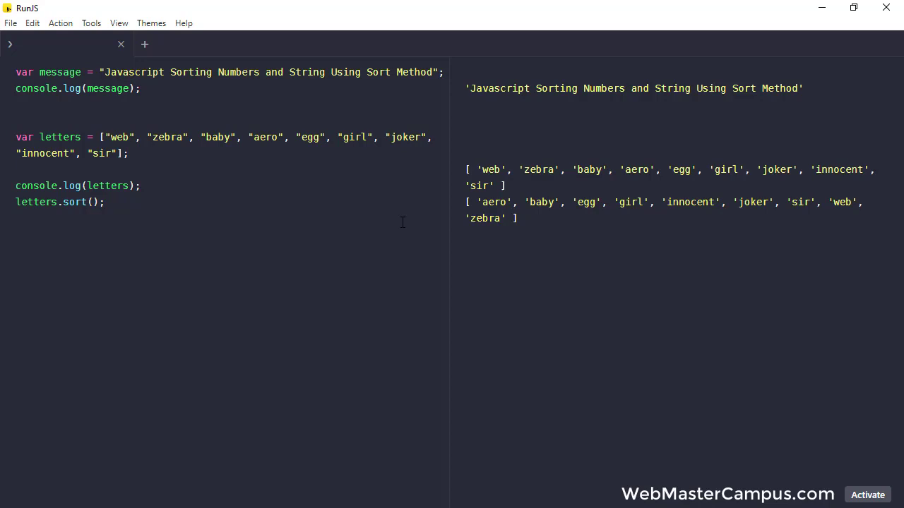
mouse_move(540, 224)
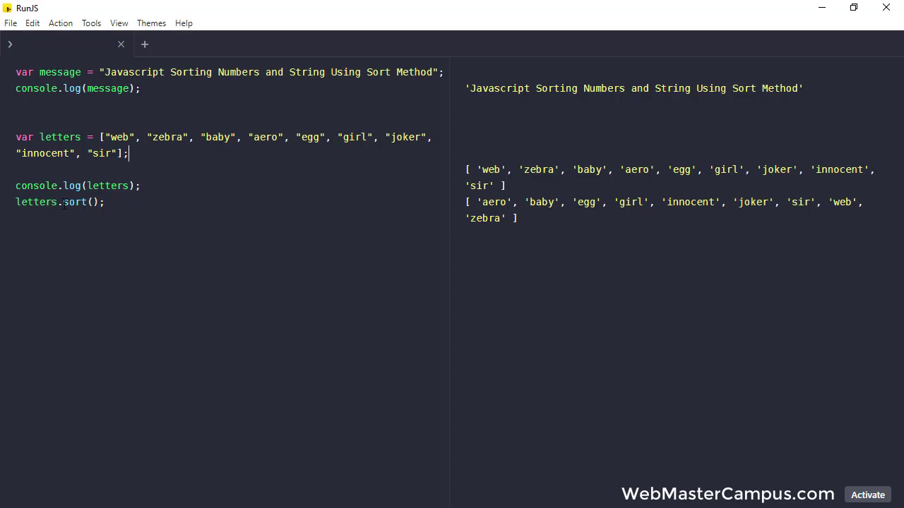
double_click(74, 202)
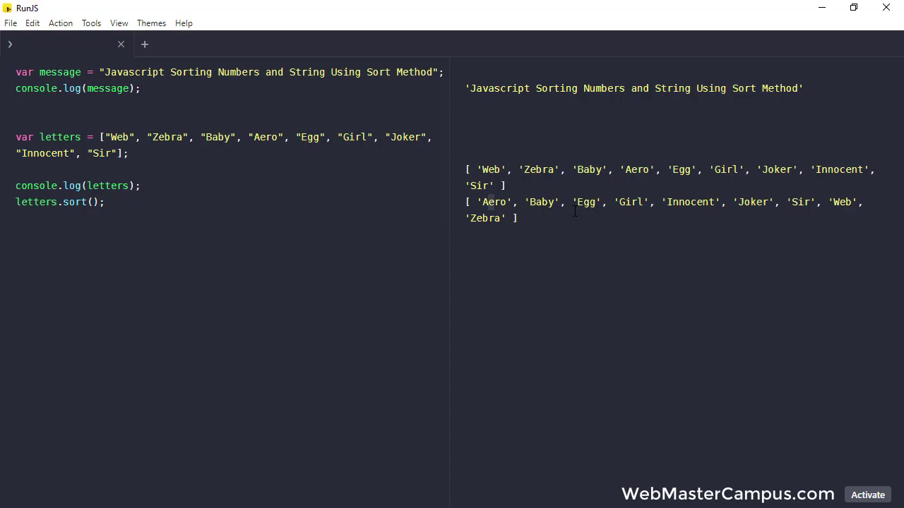
mouse_move(328, 224)
text(a)
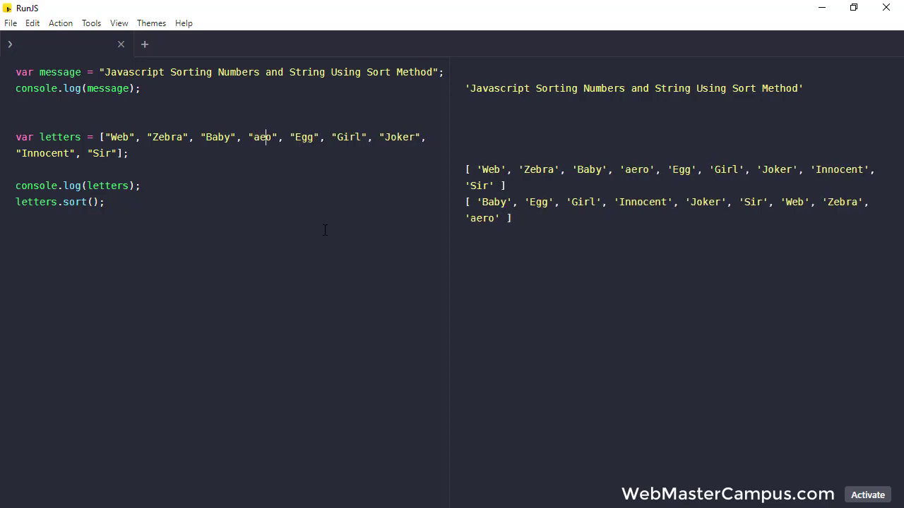
- Change the capitalized word Aero to "aeRo" so it sorts after Zebra
text(Ro)
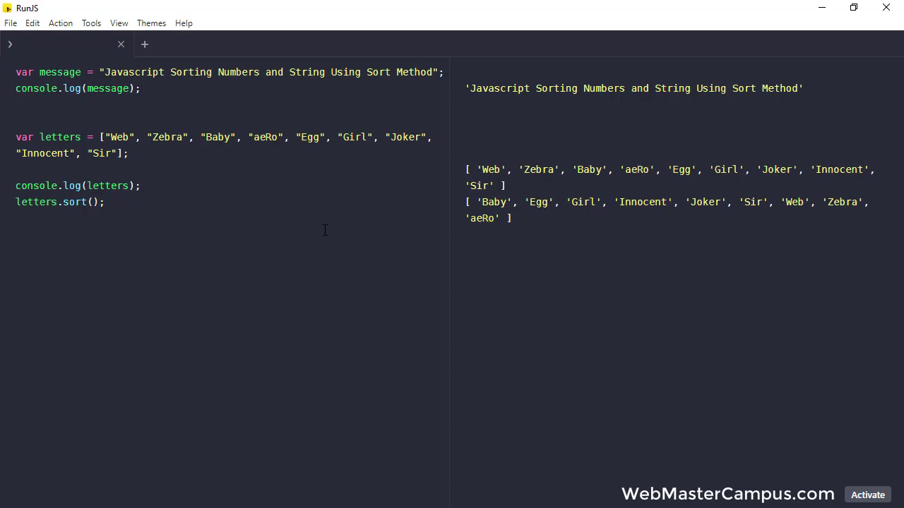
mouse_move(327, 253)
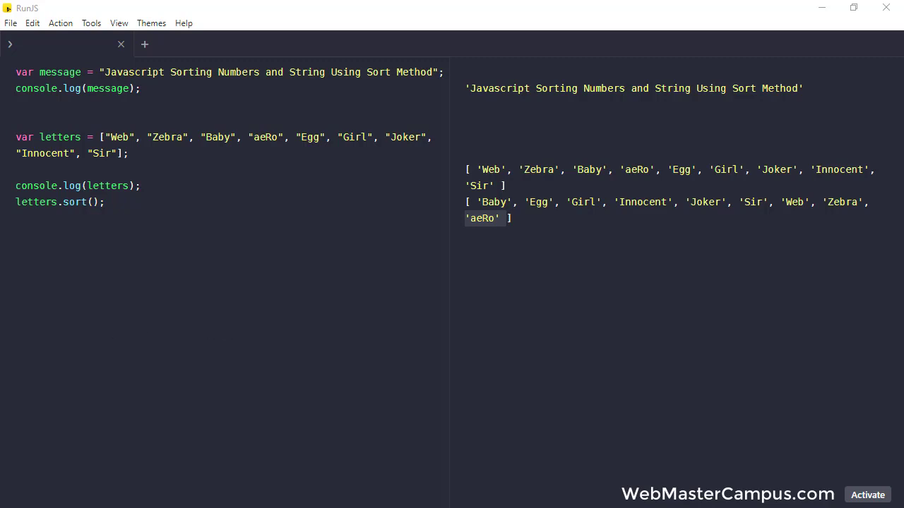
- Add a function(a, b) compare callback inside letters.sort()
click(91, 202)
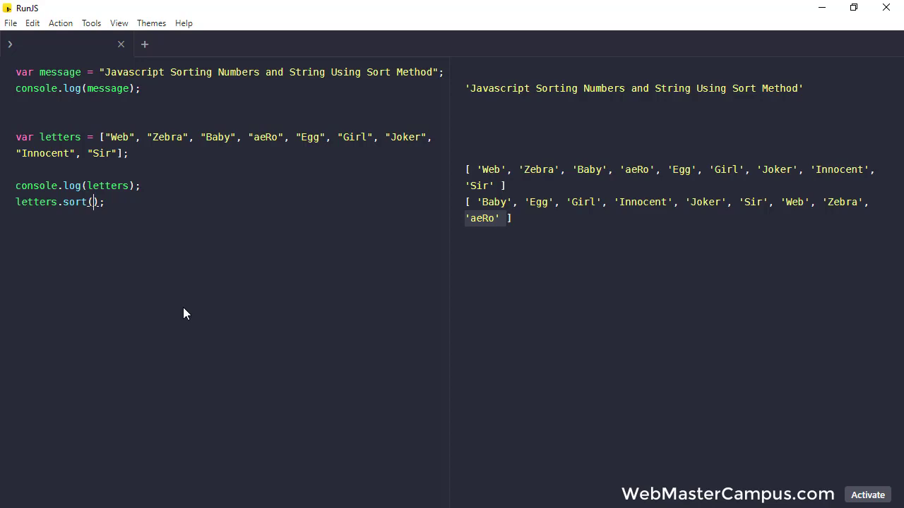
text(func)
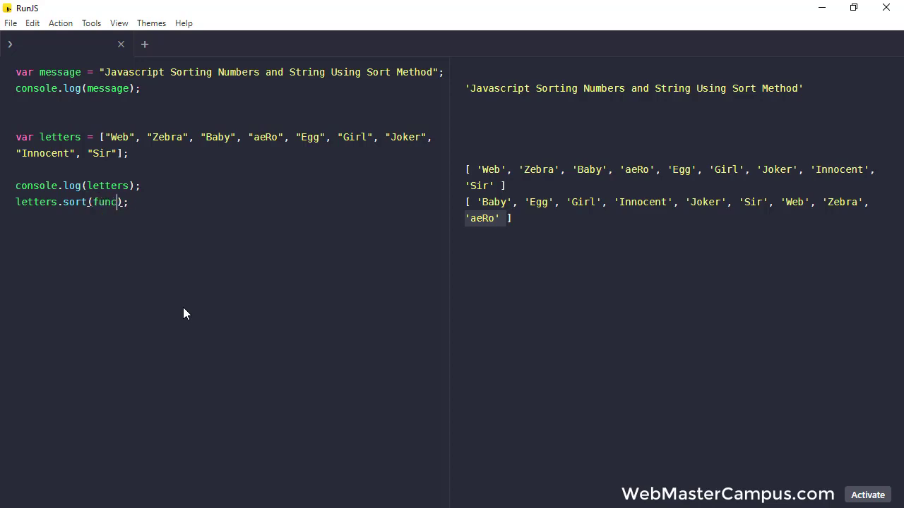
text(tion())
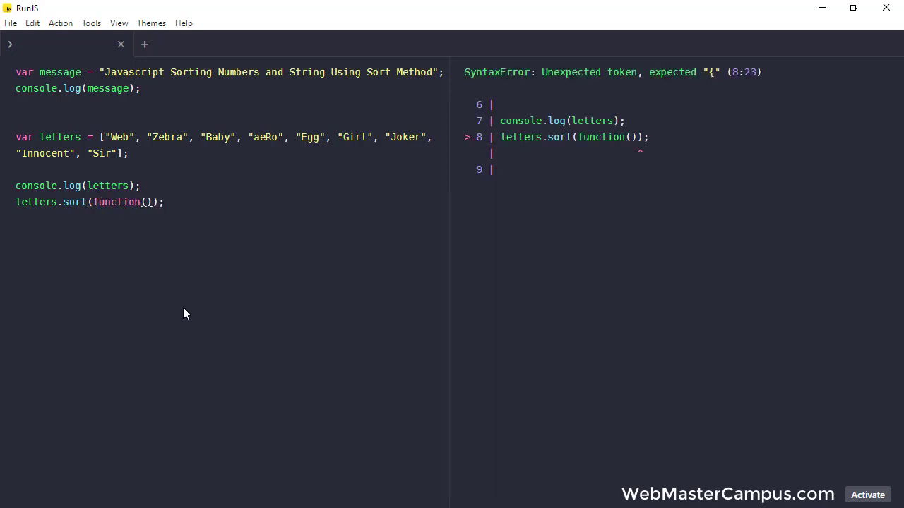
text(a)
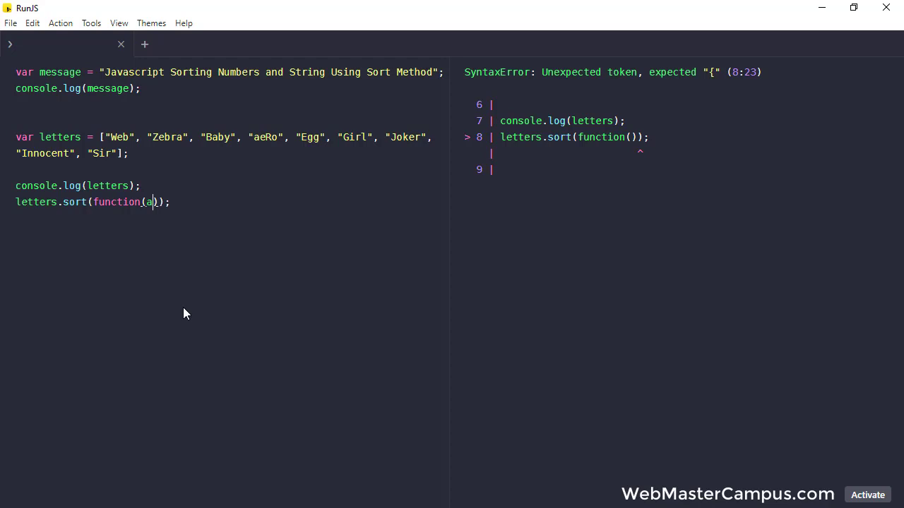
text(,b)
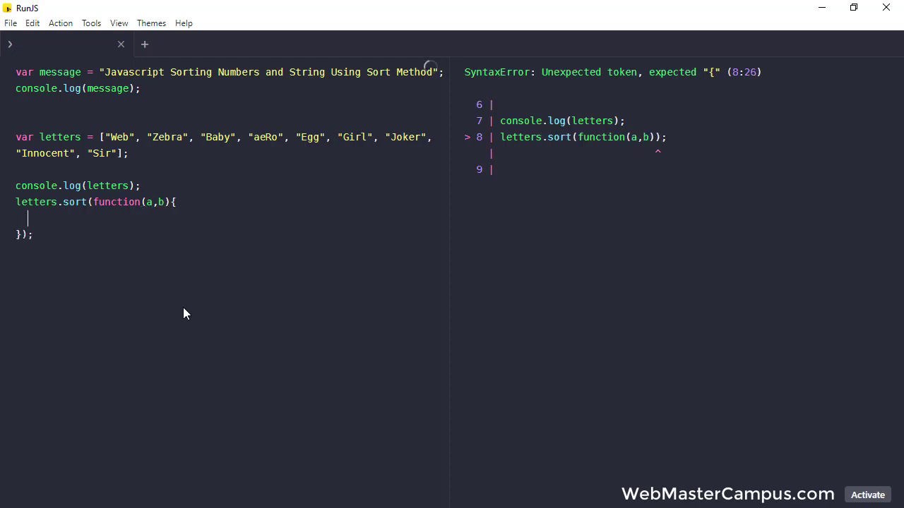
text(t)
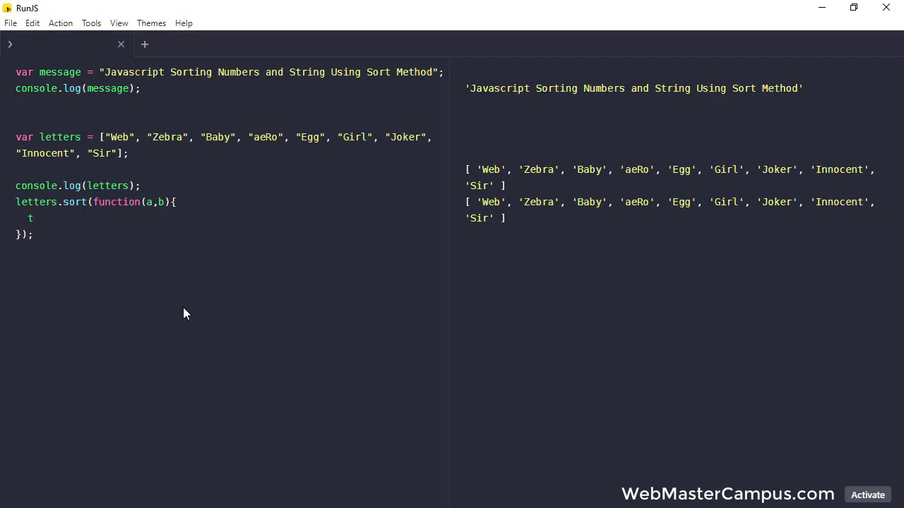
- Make the callback return a.toLowerCase().localeCompare(b.toLowerCase()) for case-insensitive sorting
text(return)
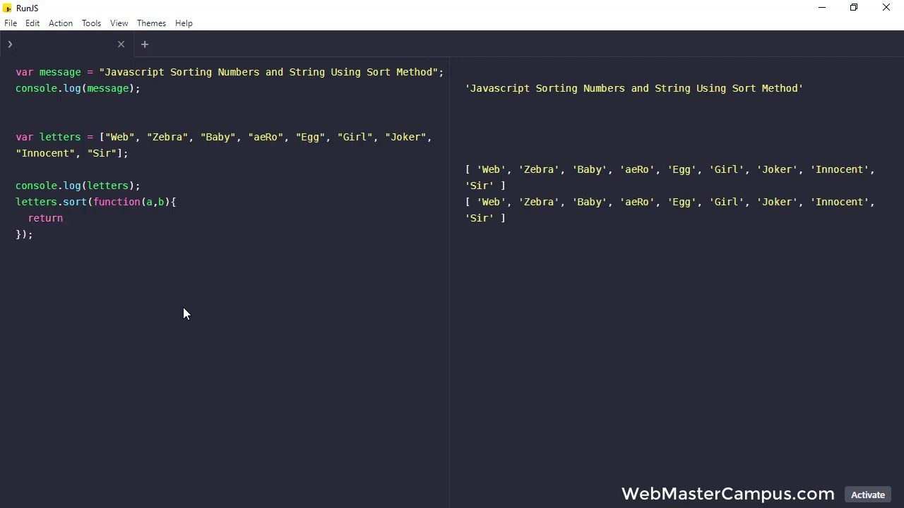
text(a.to)
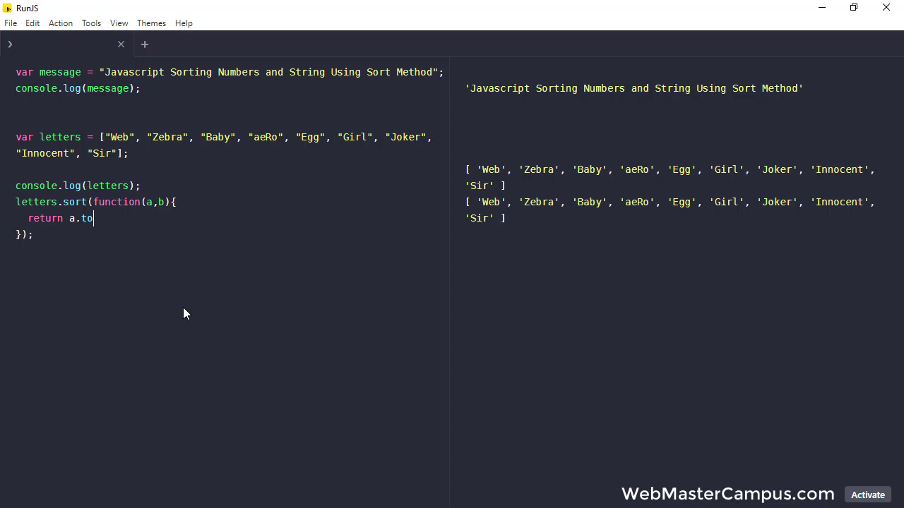
text(LowerCase)
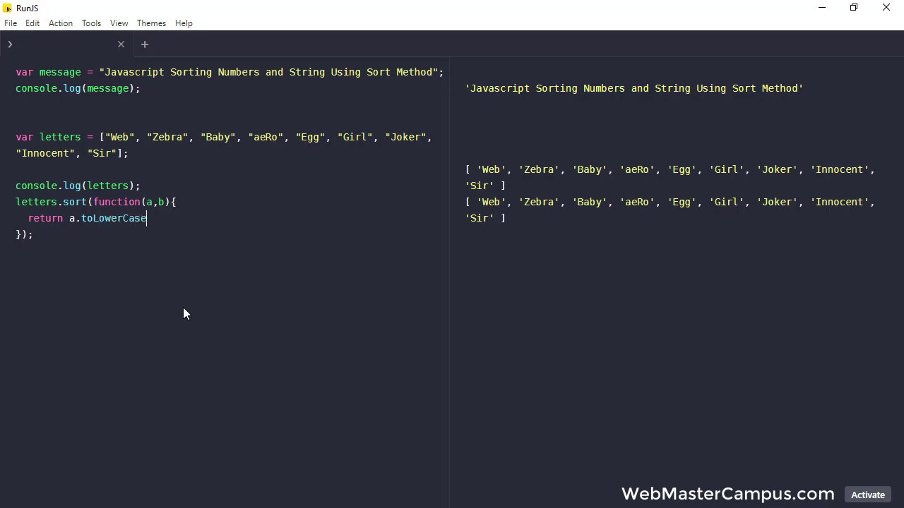
text(().local)
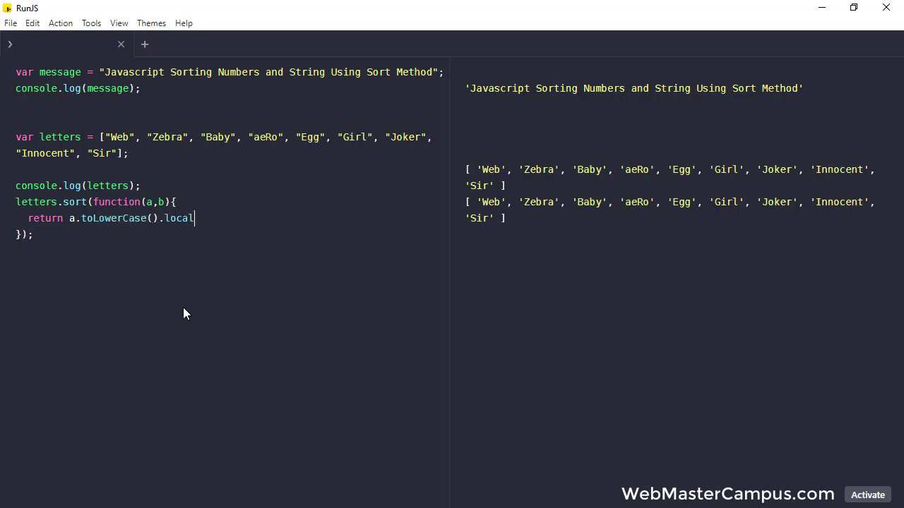
text(Co)
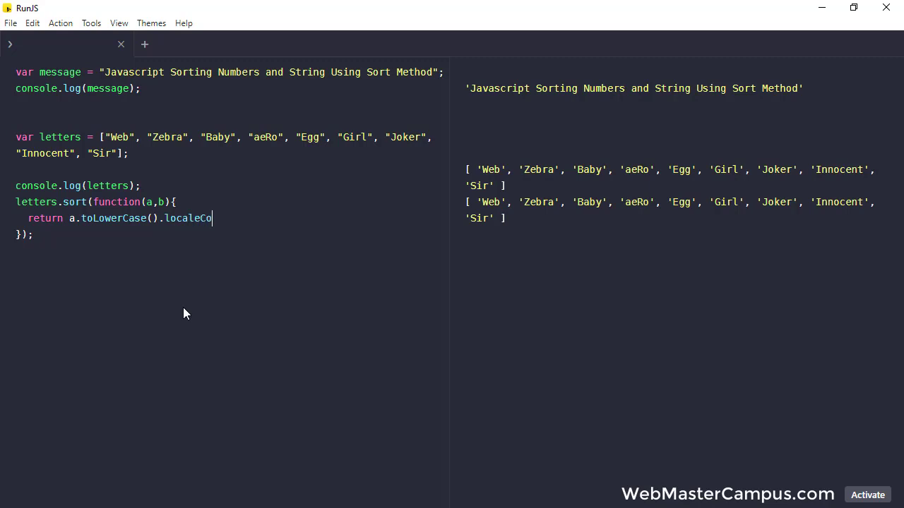
text(mpare())
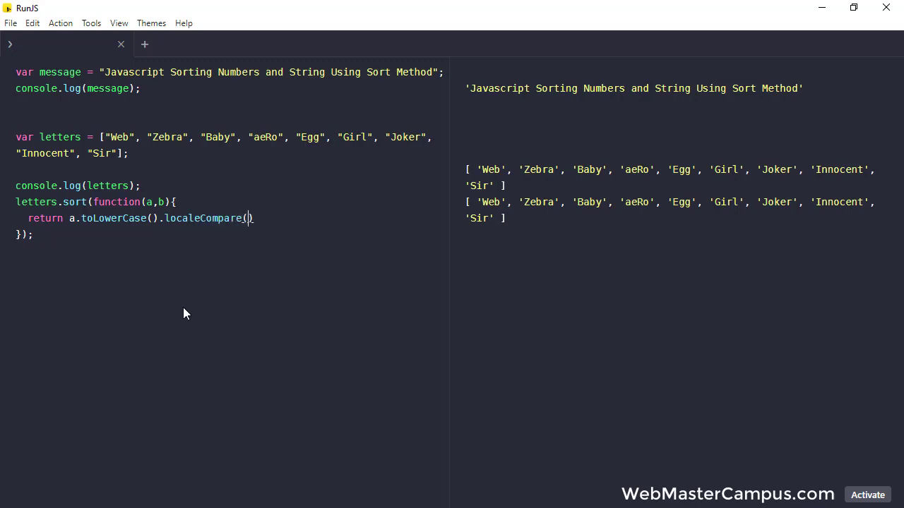
text(b.)
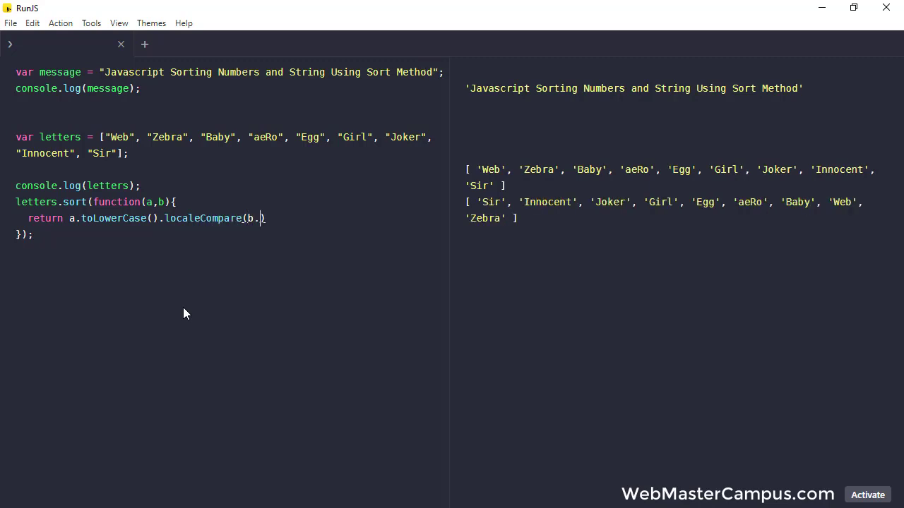
text(toLower)
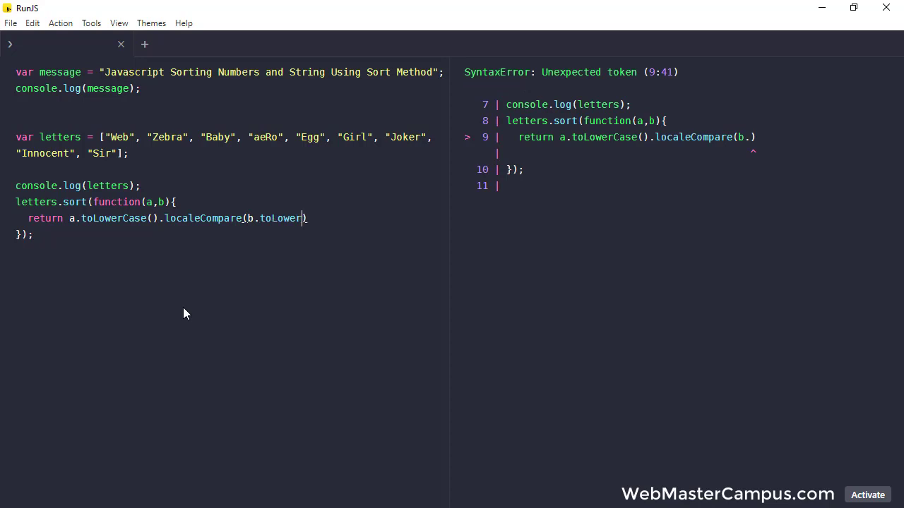
text(Case())
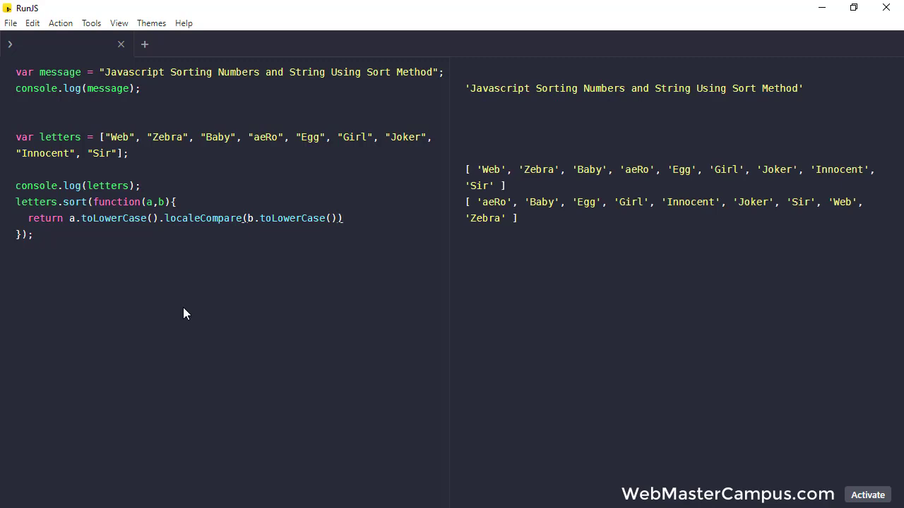
double_click(203, 218)
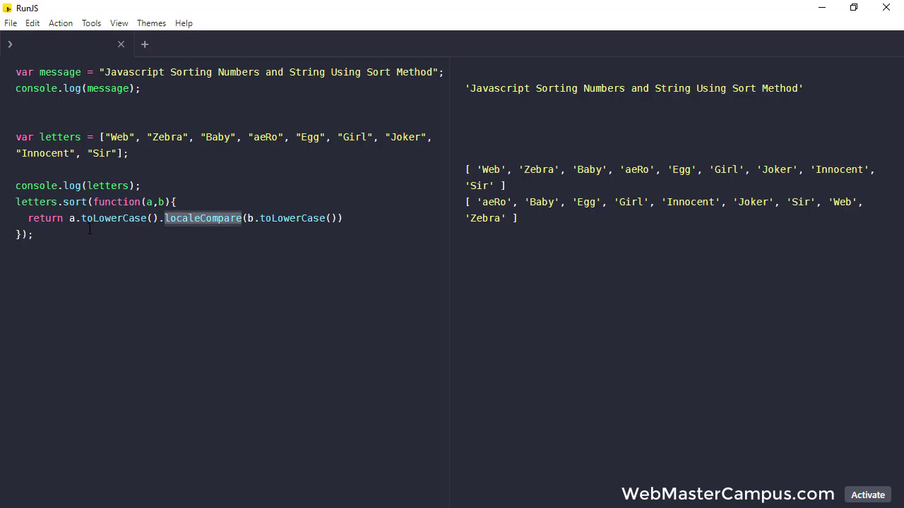
double_click(113, 218)
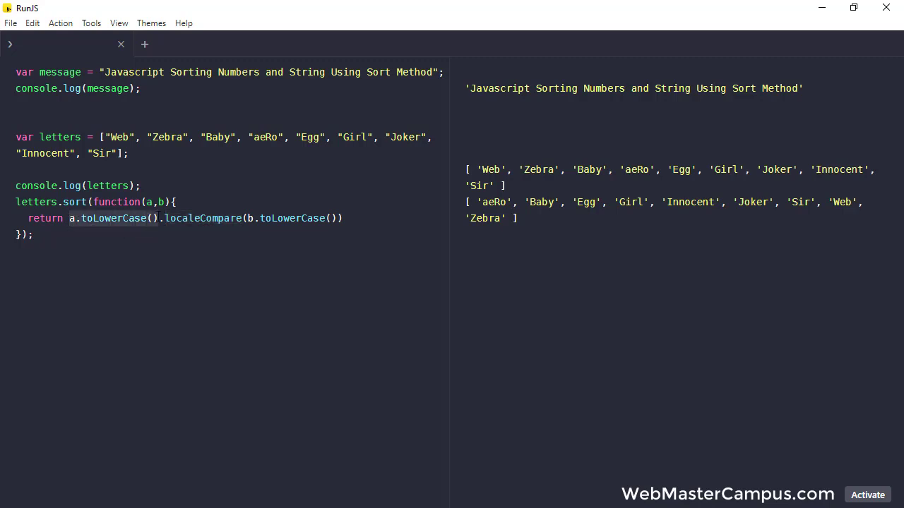
click(201, 218)
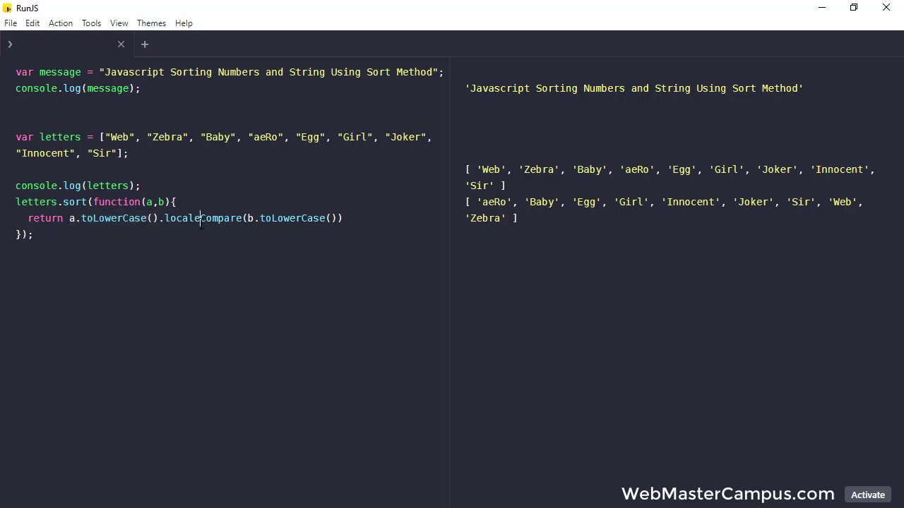
double_click(203, 218)
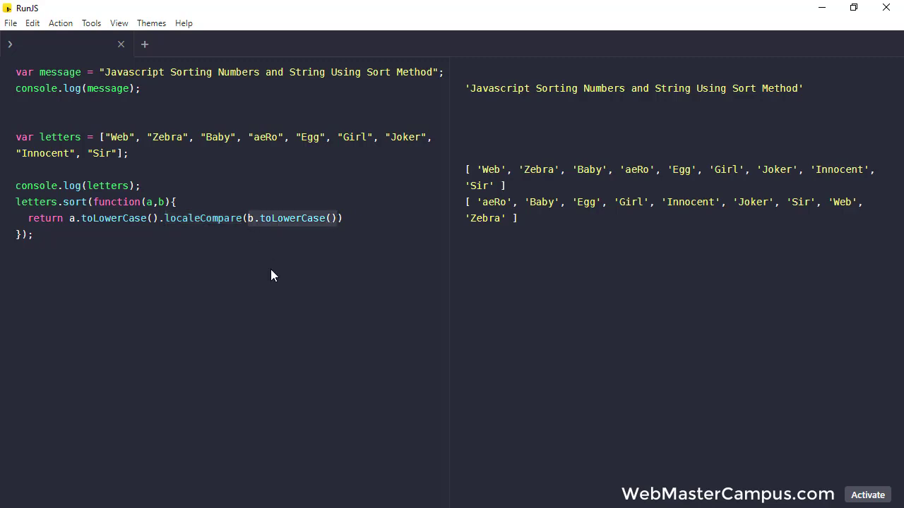
mouse_move(287, 274)
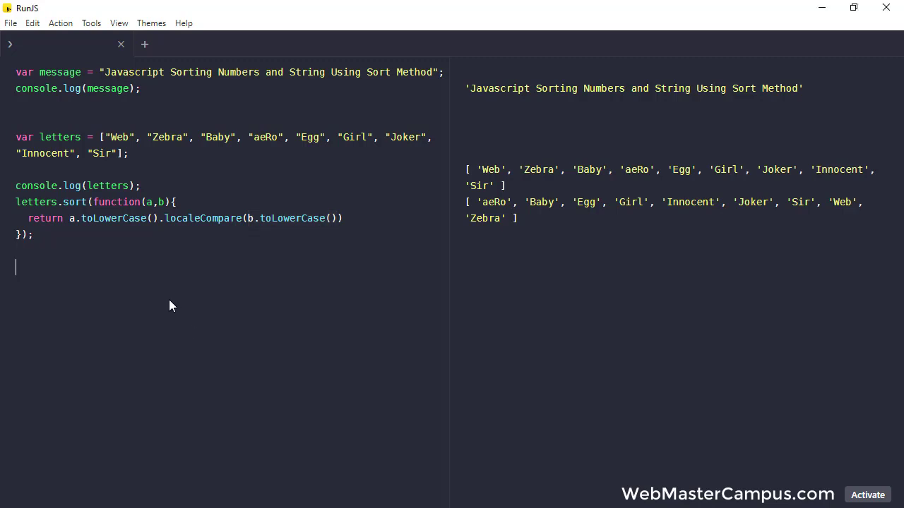
- Add var numbers = [8000, 1000, 3000000, 99, 3544], log it, and call numbers.sort()
text(var numbers = [8000, 1000, 3000000, 99, 3544];)
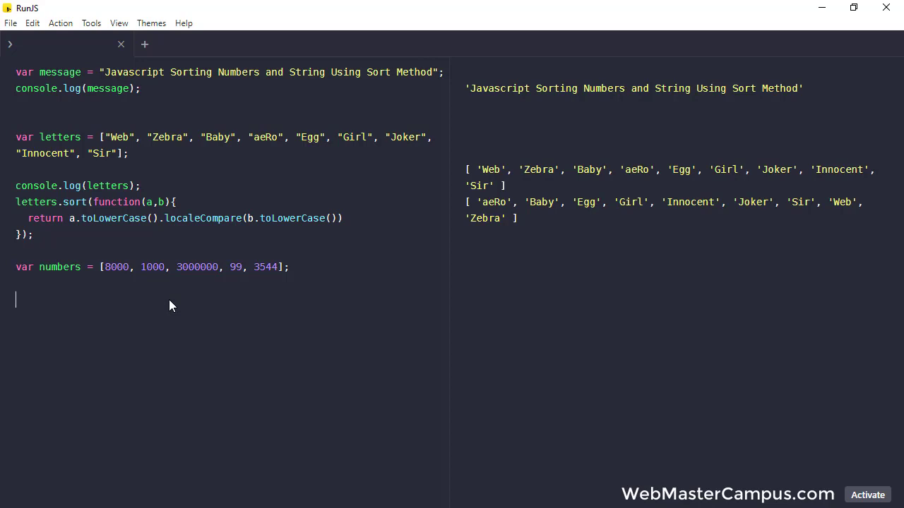
text(console.log(numbers)
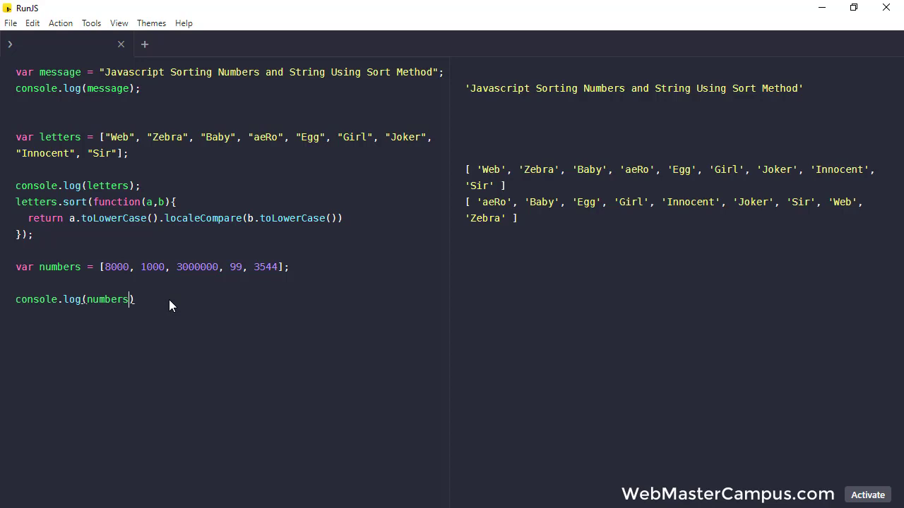
text(;)
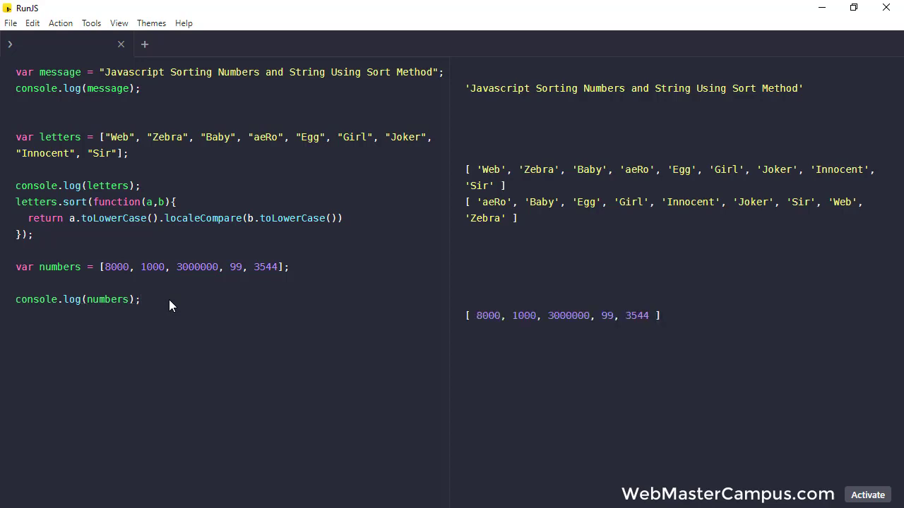
text(numbers.s)
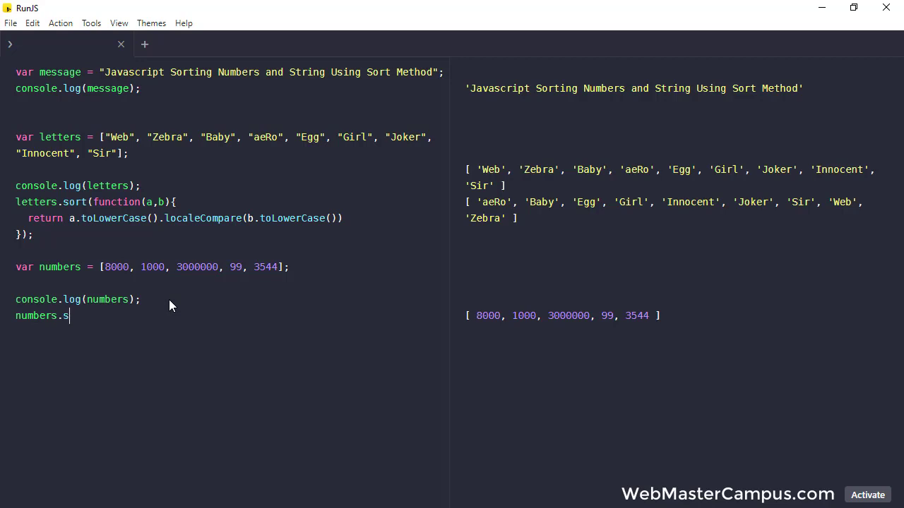
text(ort();)
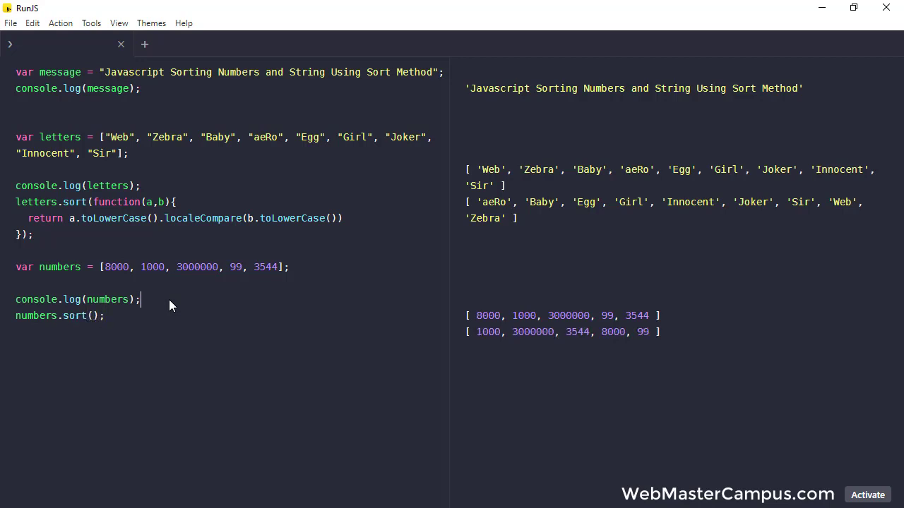
key(Enter)
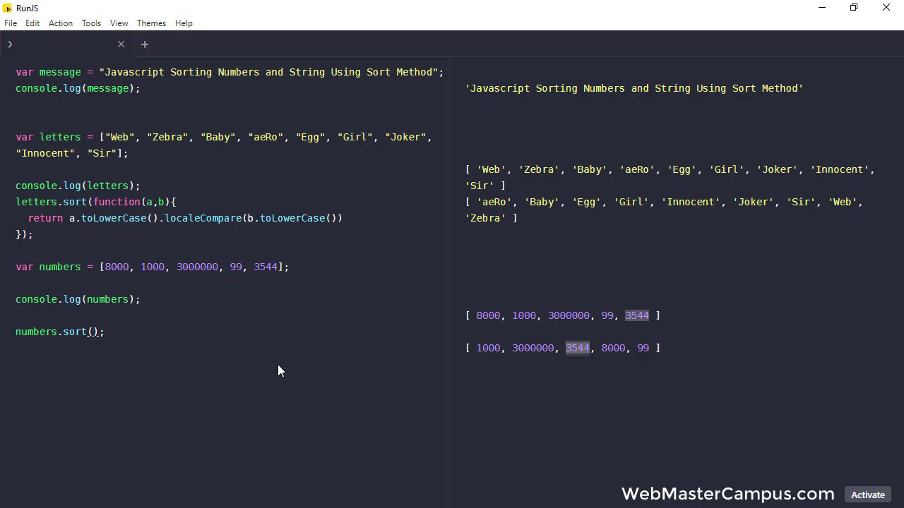
- Pass numbers.sort() a function(a, b) returning a-b for ascending numeric order
text(function)
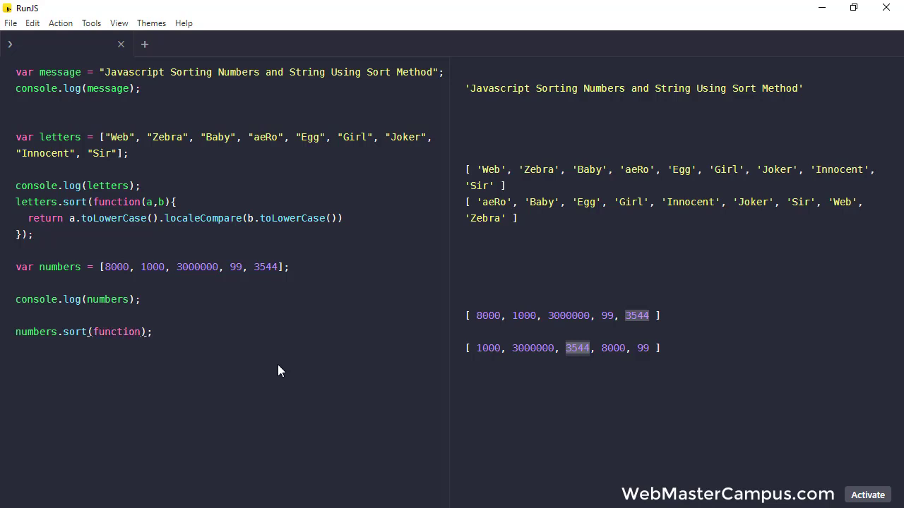
text(a))
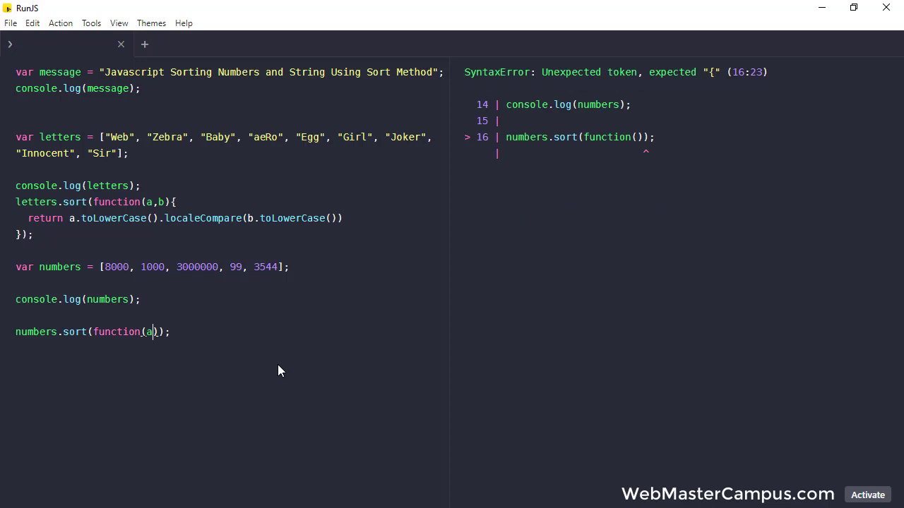
text(,b)
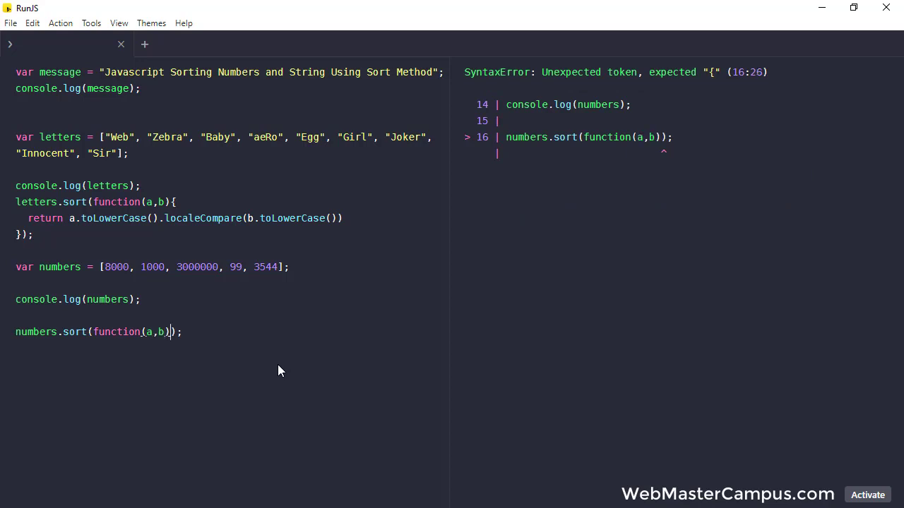
text({)
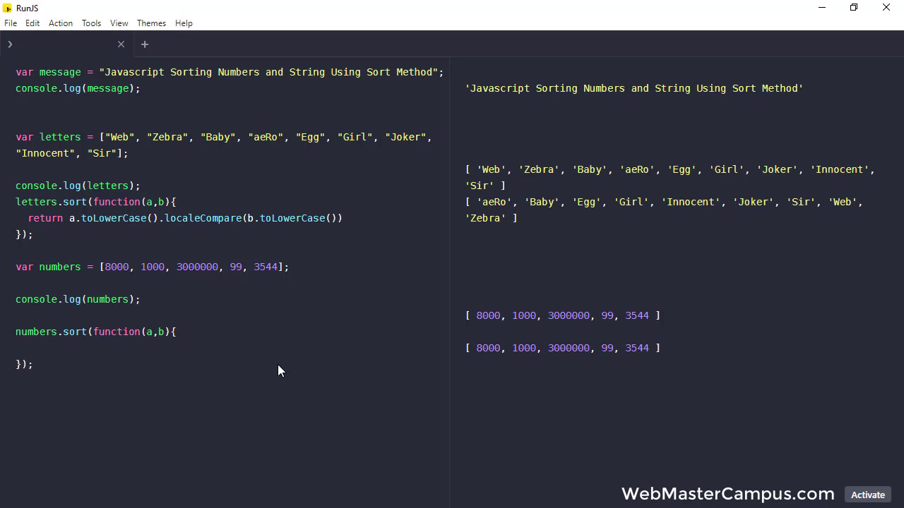
text(return)
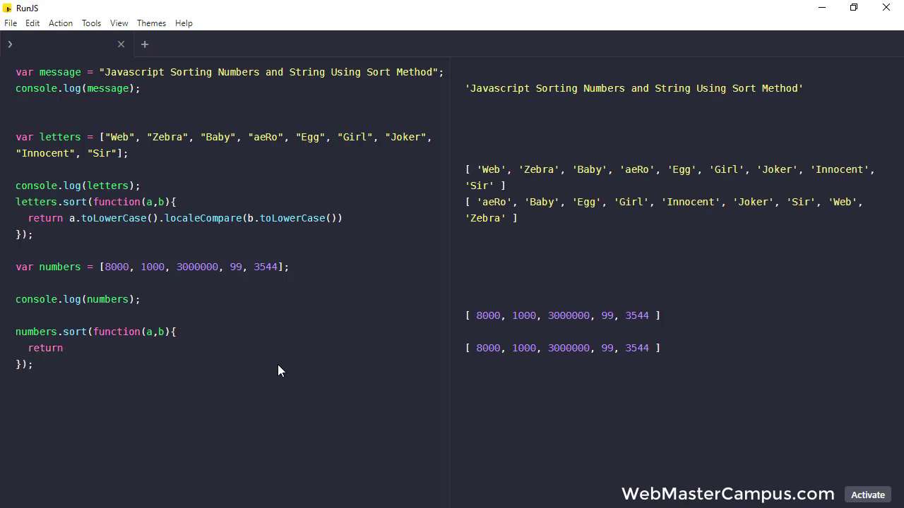
text(a-b;)
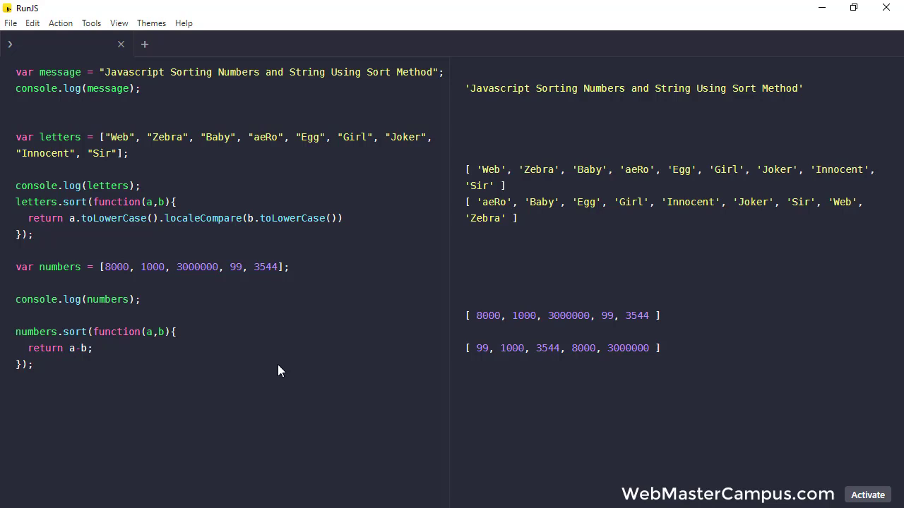
click(92, 348)
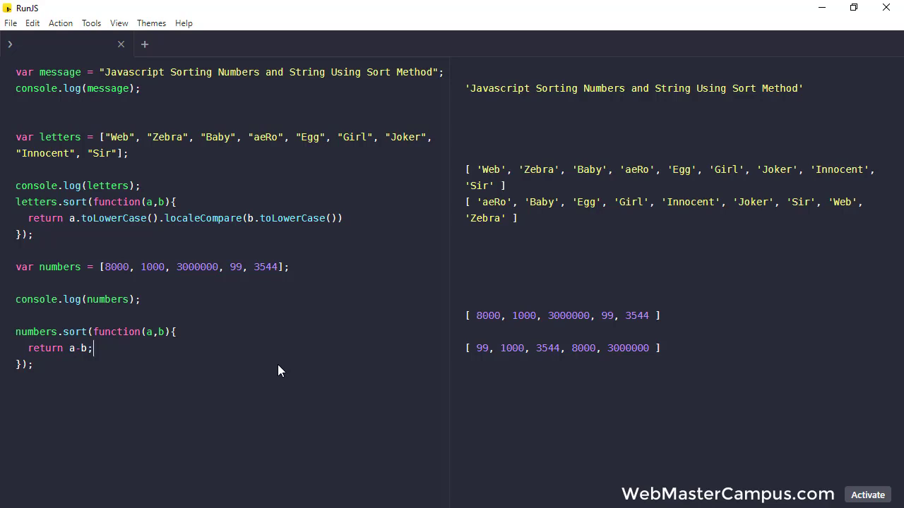